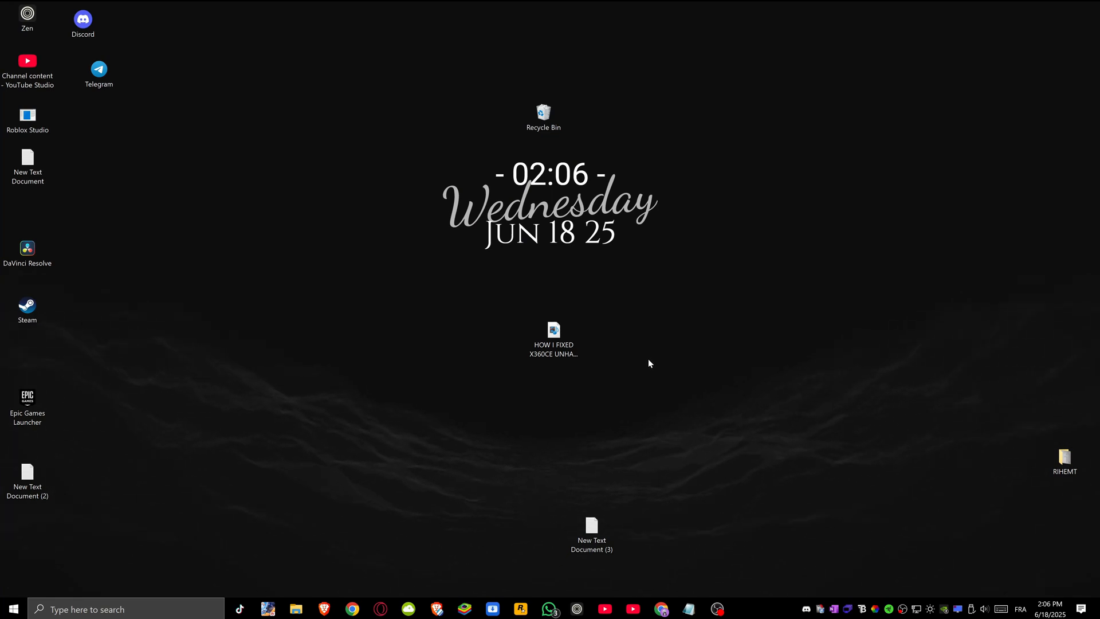
mouse_move(686, 388)
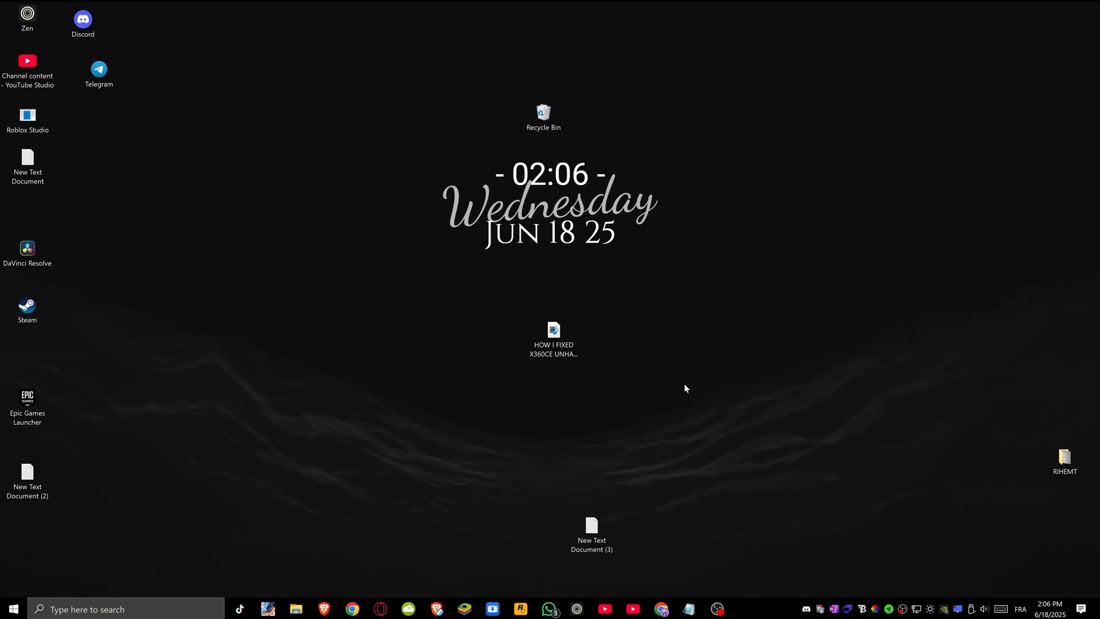
mouse_move(737, 460)
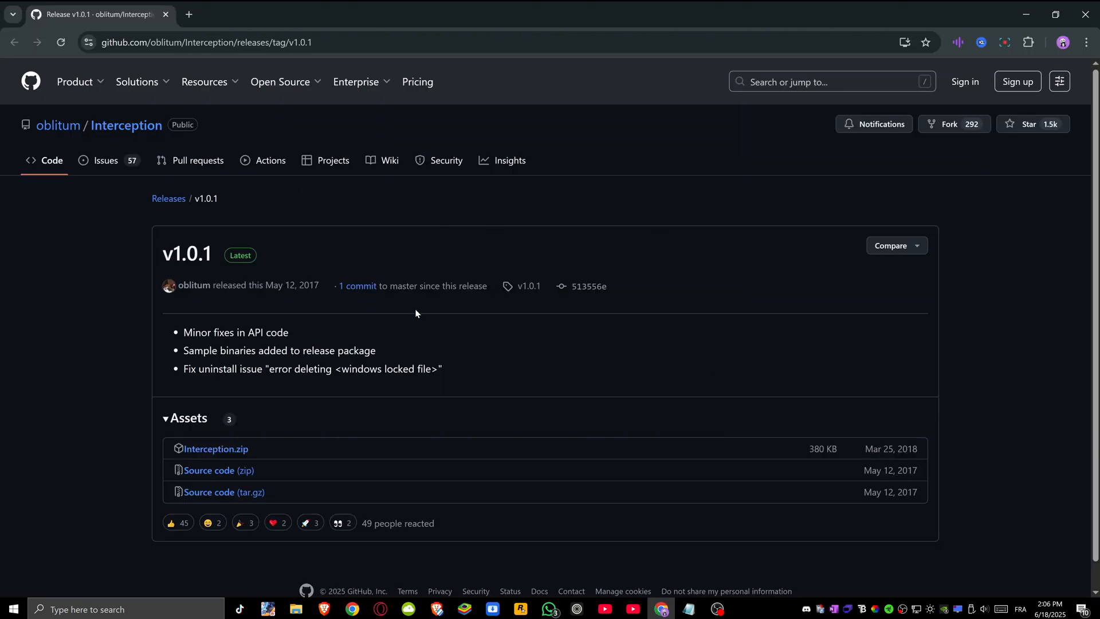
mouse_move(216, 448)
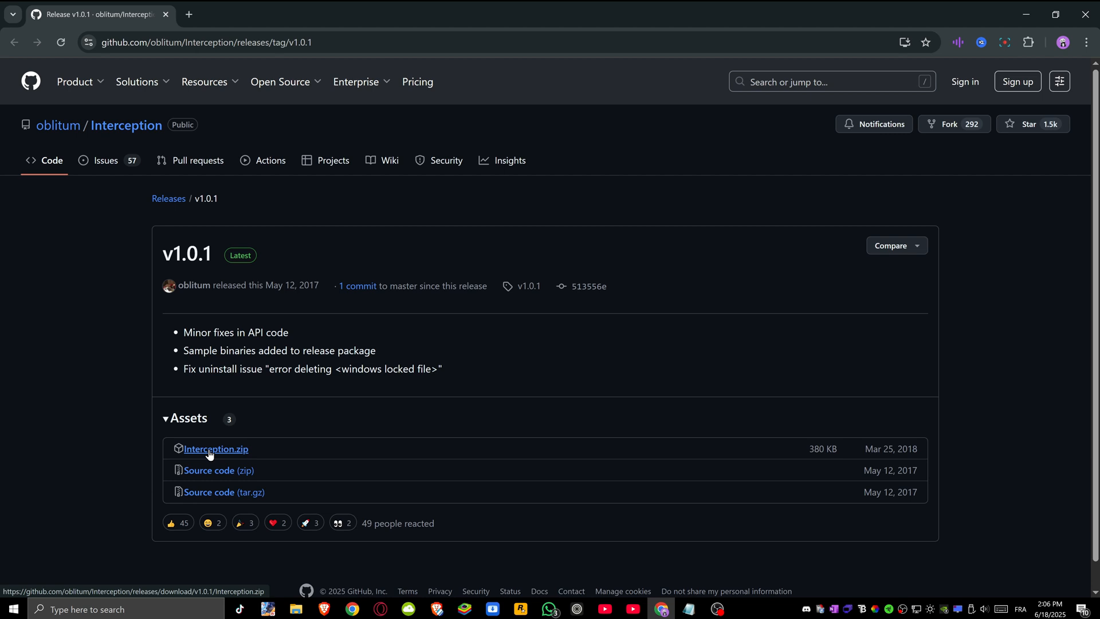
- Download the Interception.zip asset from the oblitum/Interception v1.0.1 release page
left_click(216, 448)
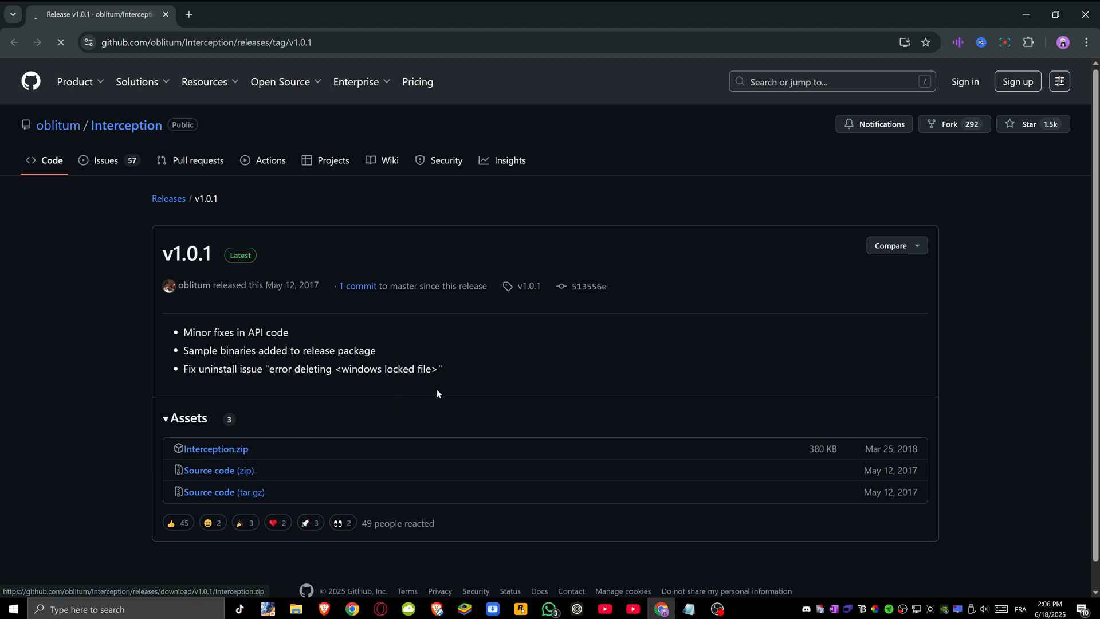
left_click(215, 448)
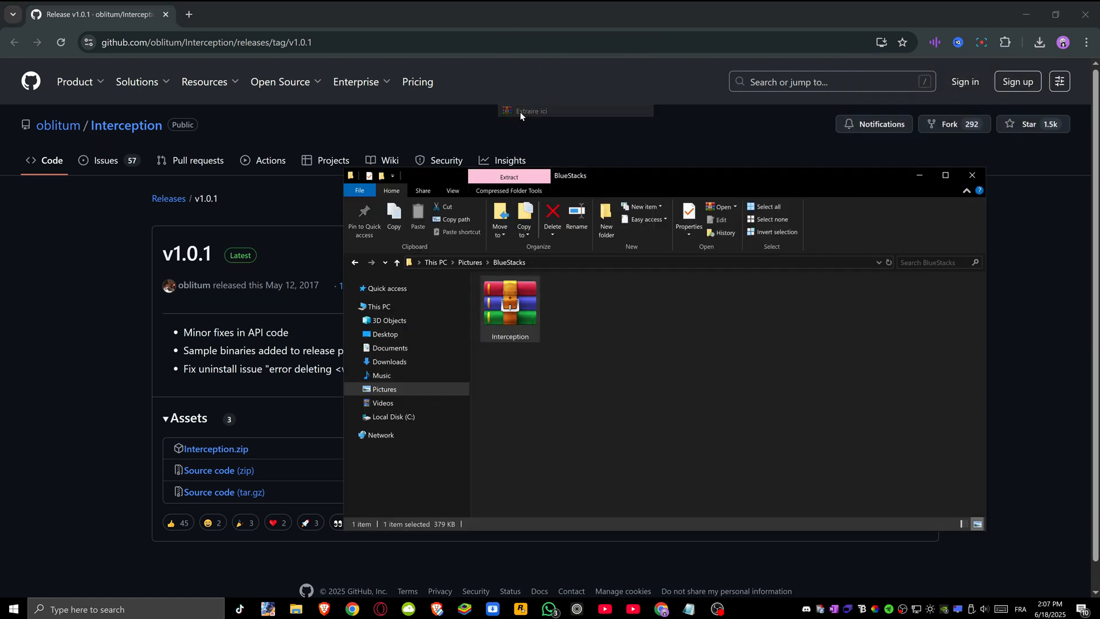
- Extract the Interception archive here, enter the new Interception folder, and search for cmd
left_click(531, 111)
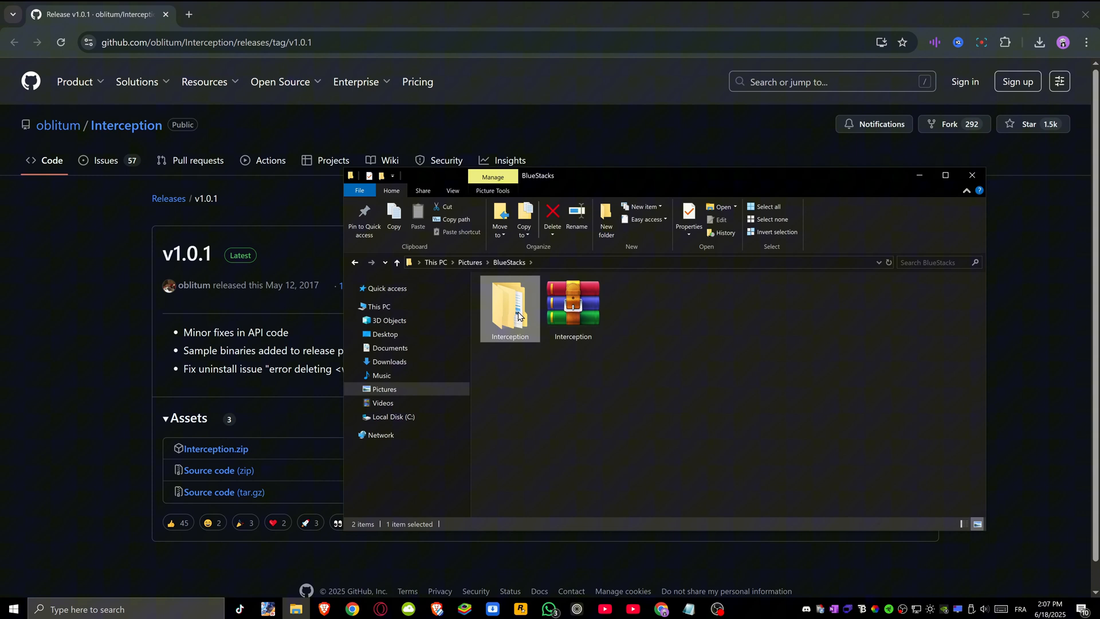
double_click(509, 302)
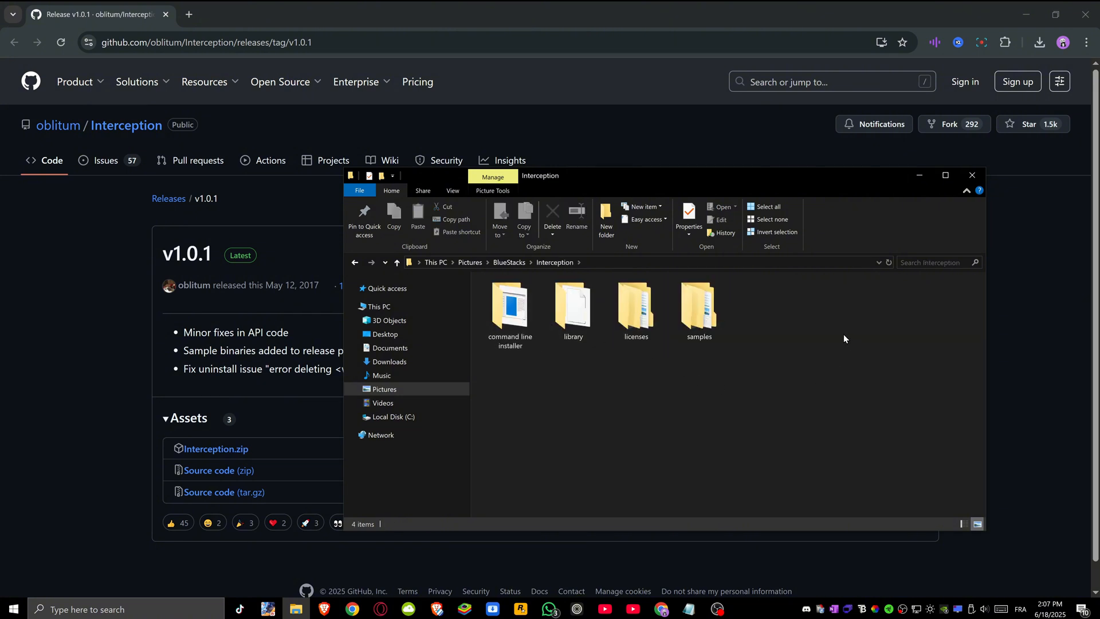
mouse_move(689, 599)
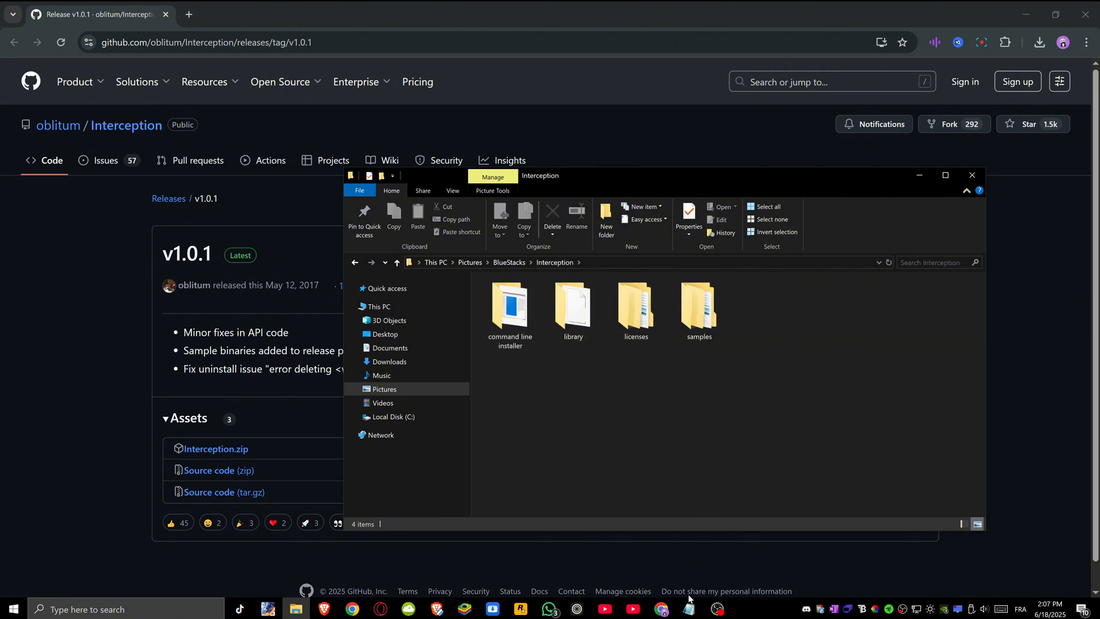
type("cm")
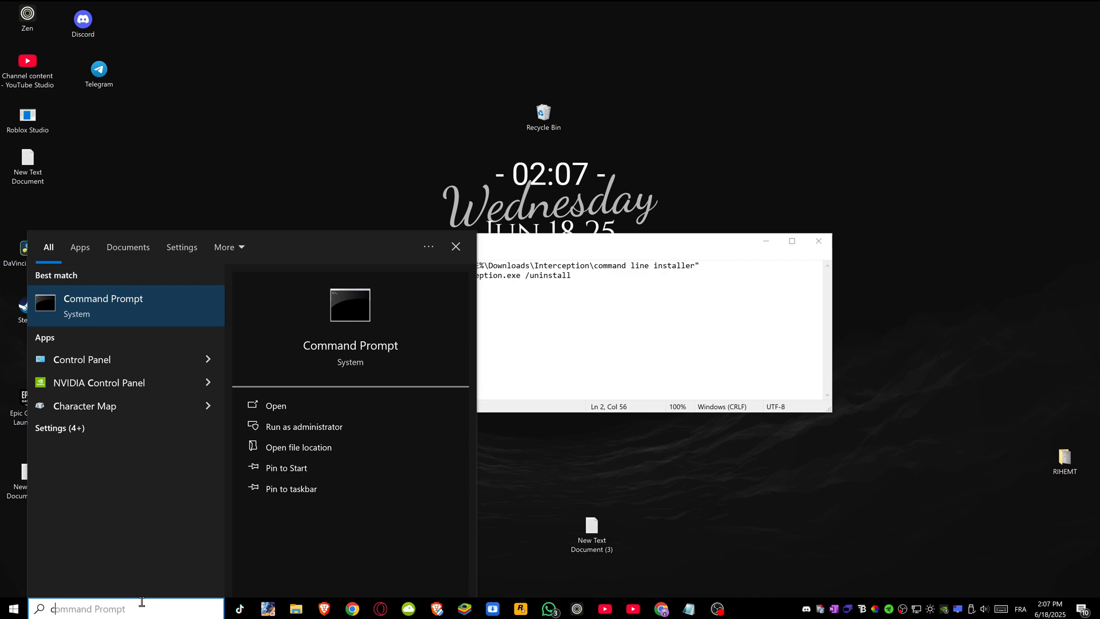
- Launch Command Prompt as administrator from the Windows Search results
right_click(102, 305)
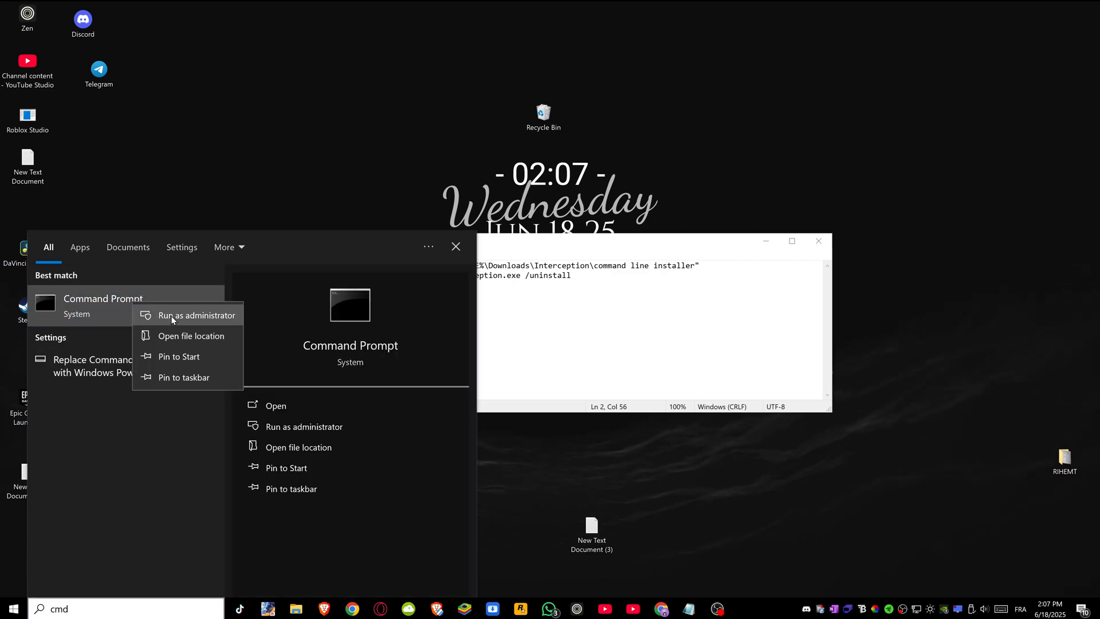
left_click(199, 315)
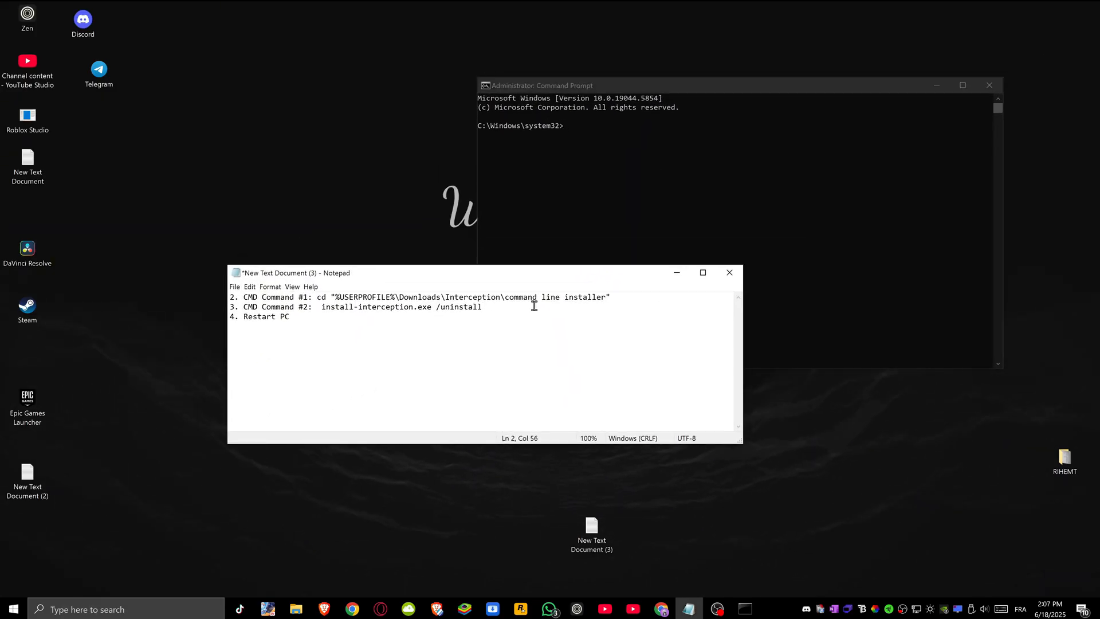
- Copy the installer folder path into cmd, then copy the install-interception.exe /uninstall command from line 3
left_click_drag(337, 297, 605, 296)
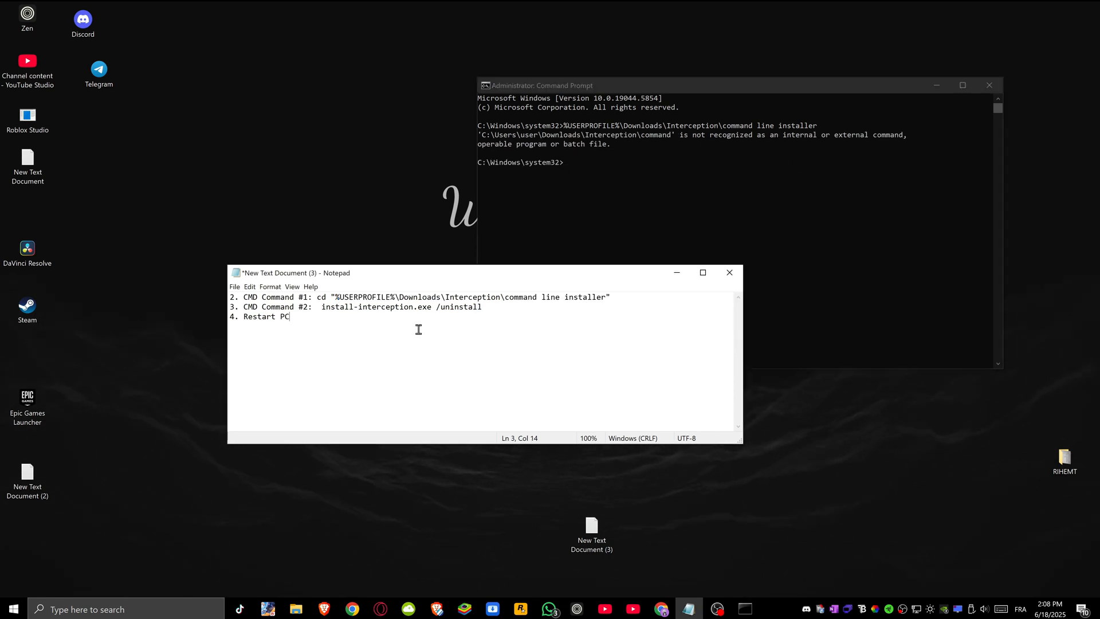
left_click_drag(375, 307, 483, 307)
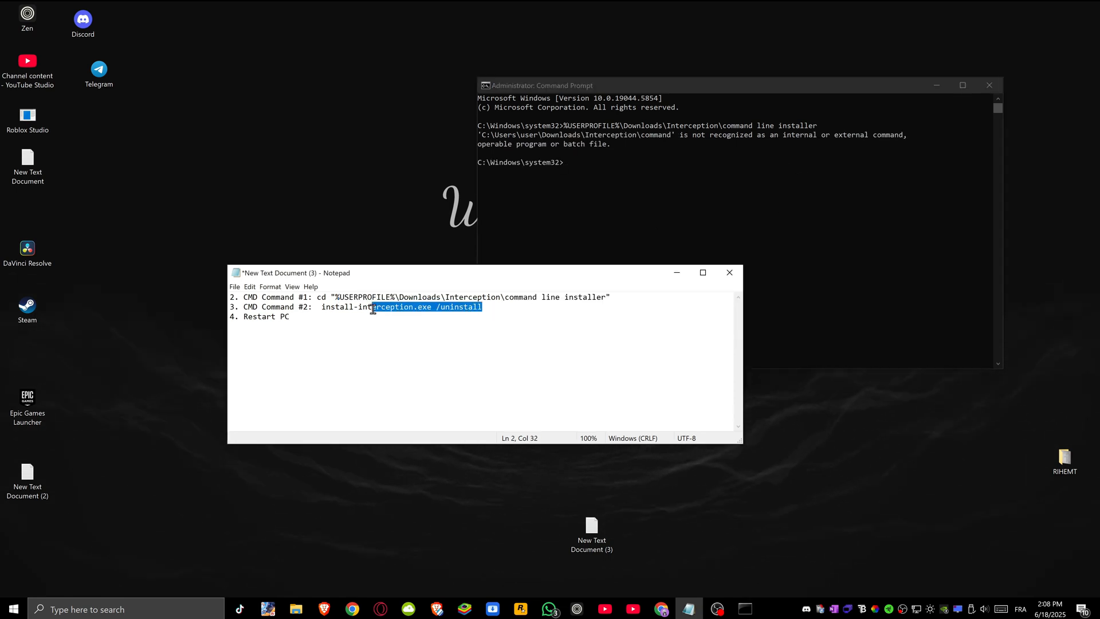
right_click(374, 307)
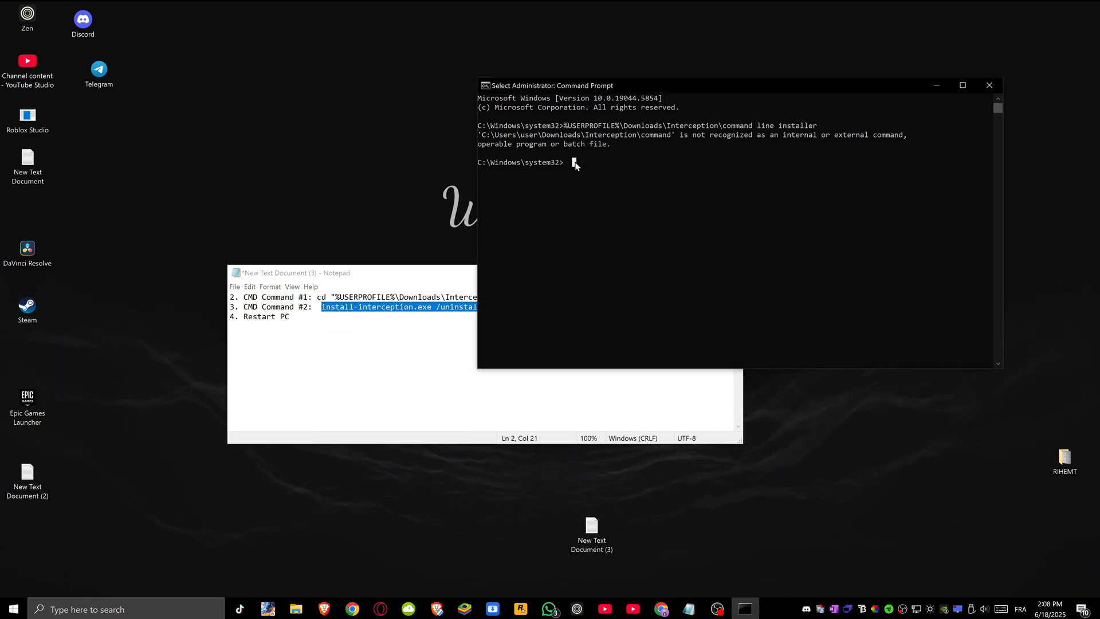
- Run install-interception.exe /uninstall from system32, which returns a 'not recognized' error
type("install-interception.exe /uninstall")
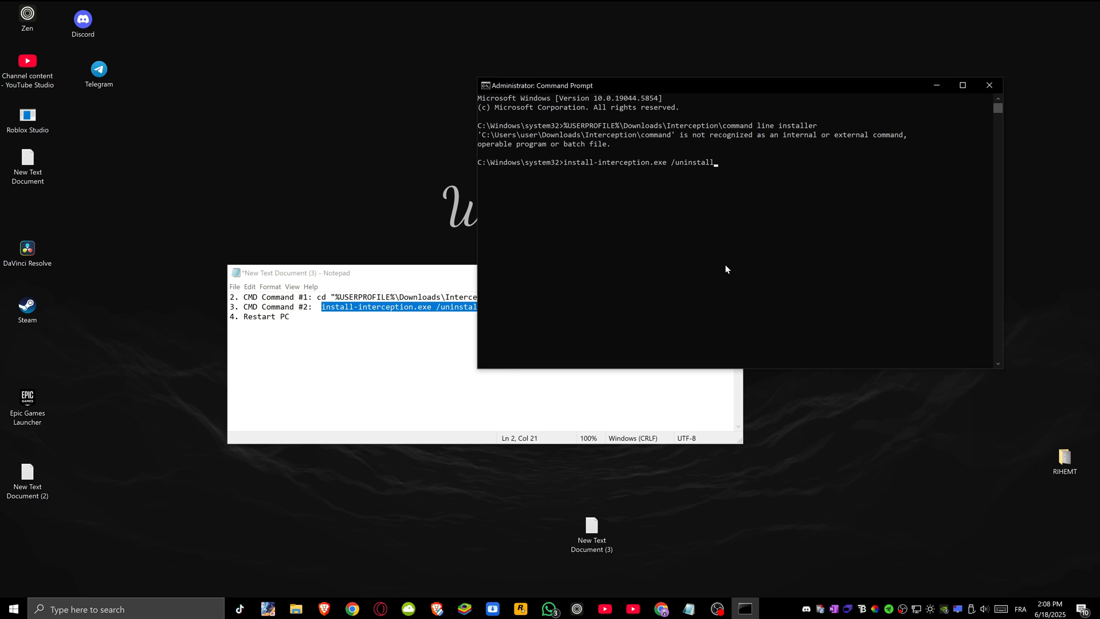
key("enter")
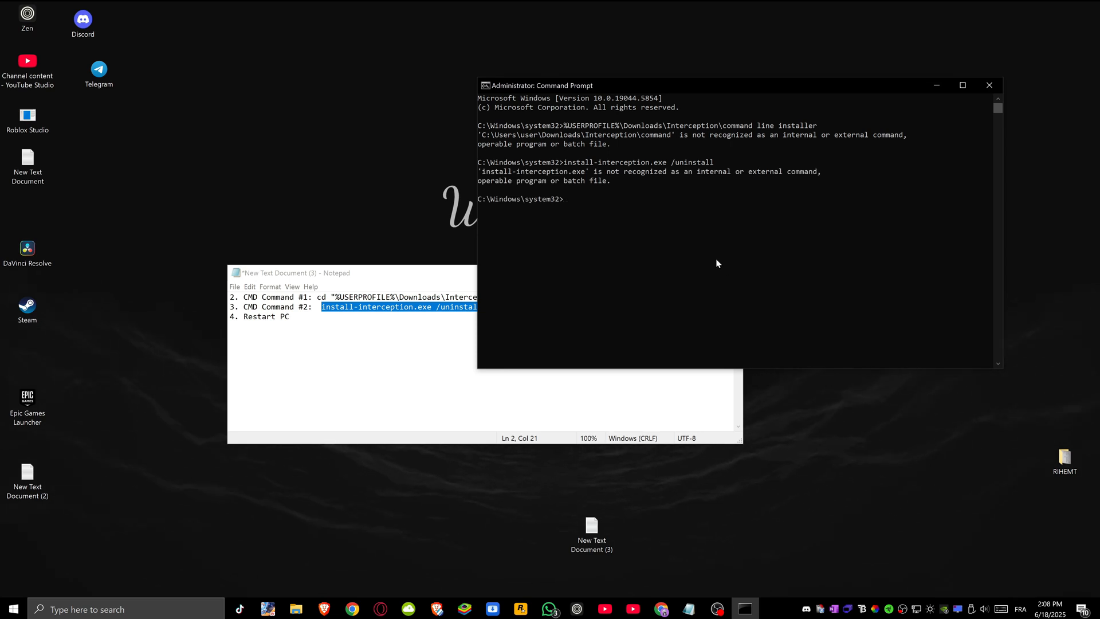
mouse_move(922, 105)
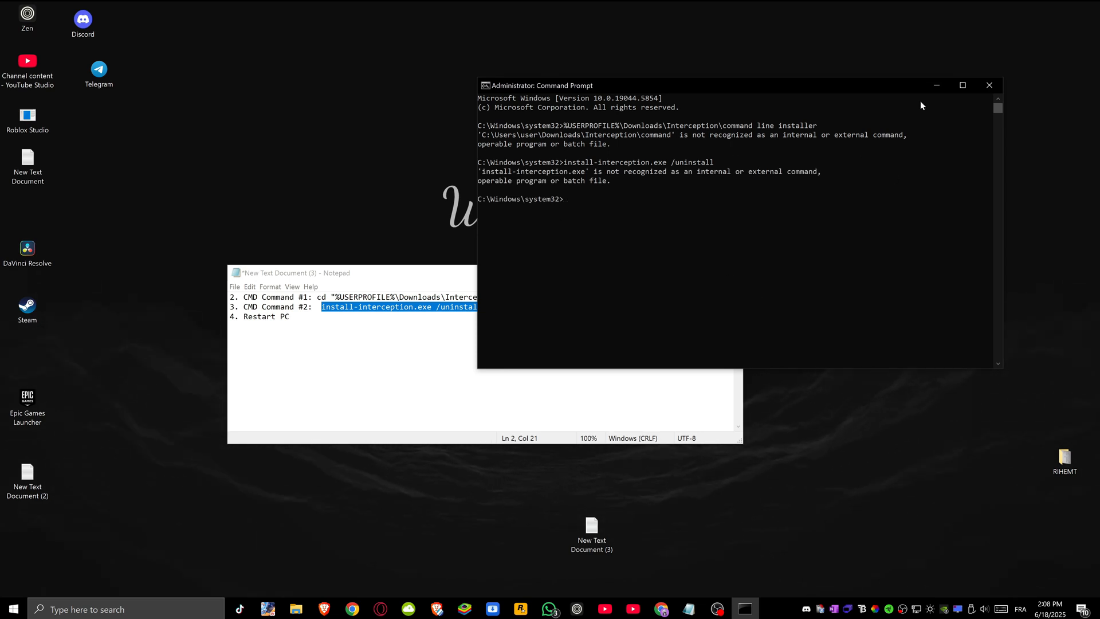